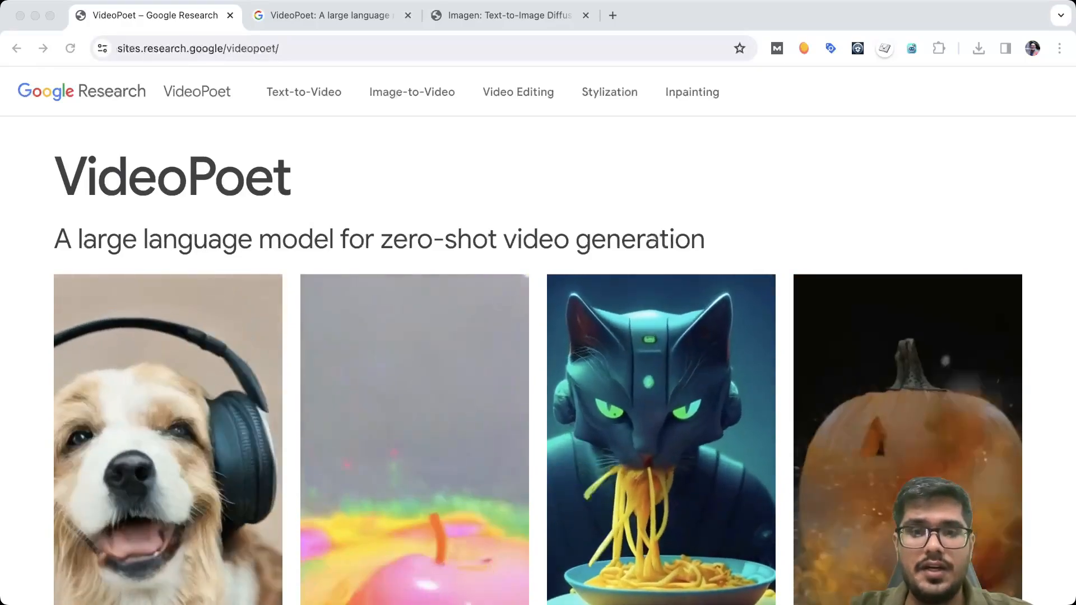
- Scroll the VideoPoet page past the text-to-video examples to the Rookie the Raccoon embed
scroll(down, 3)
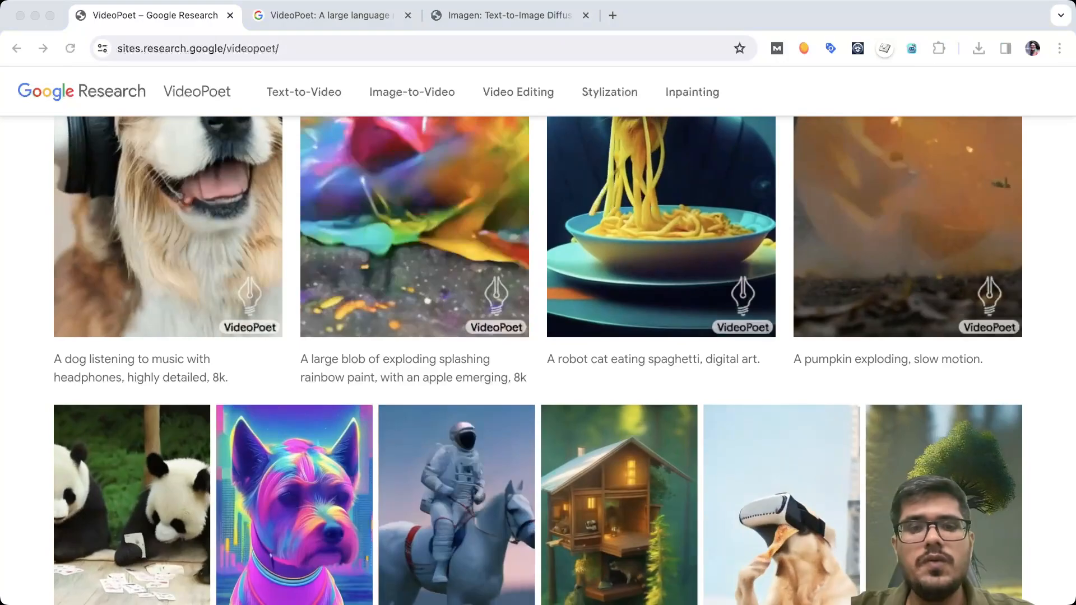
scroll(down, 3)
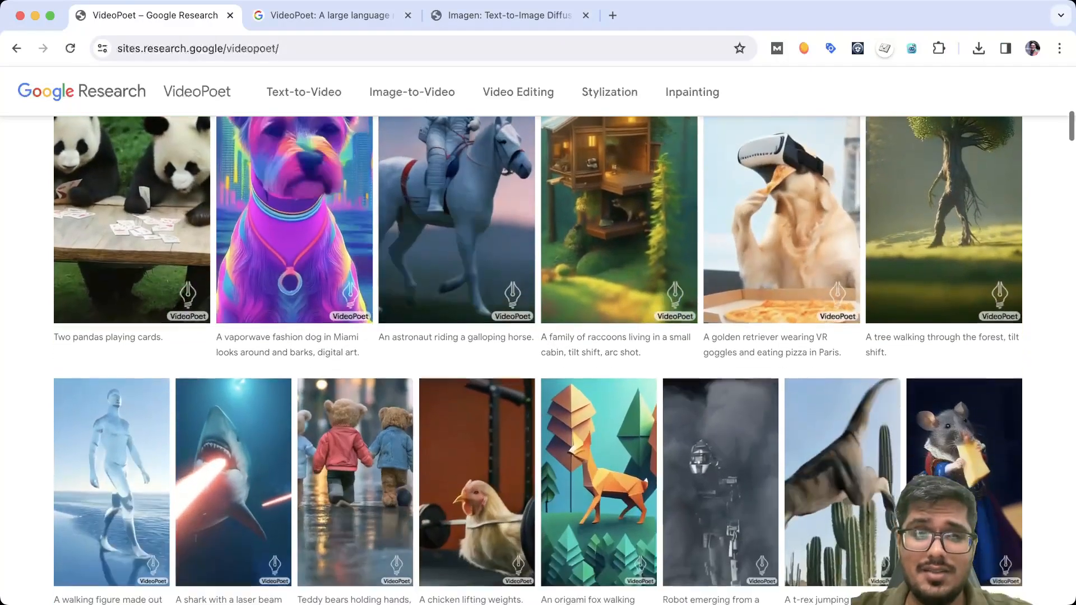
scroll(down, 3)
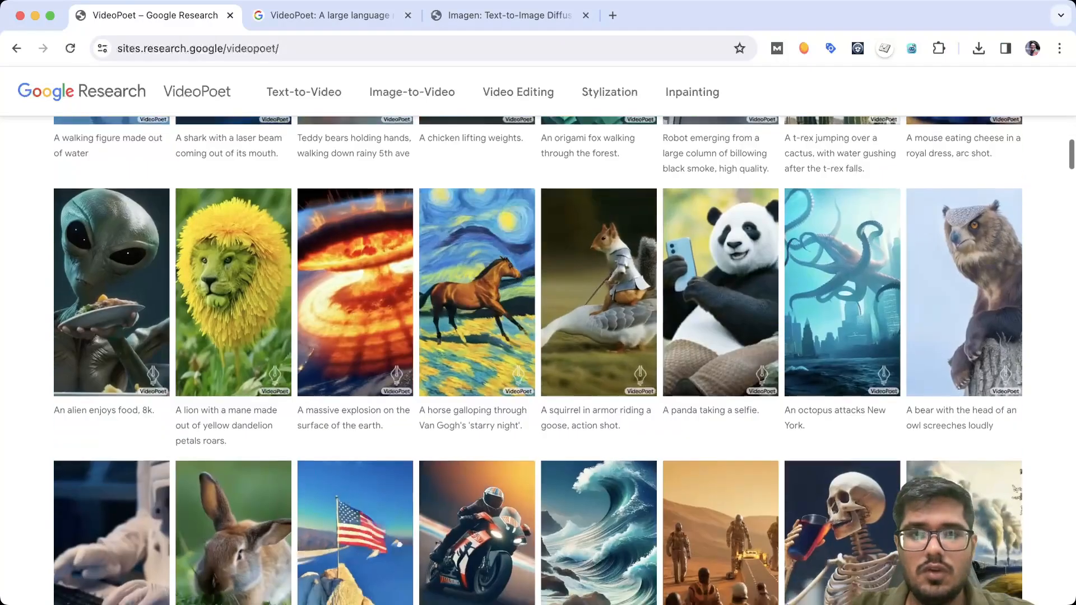
scroll(down, 3)
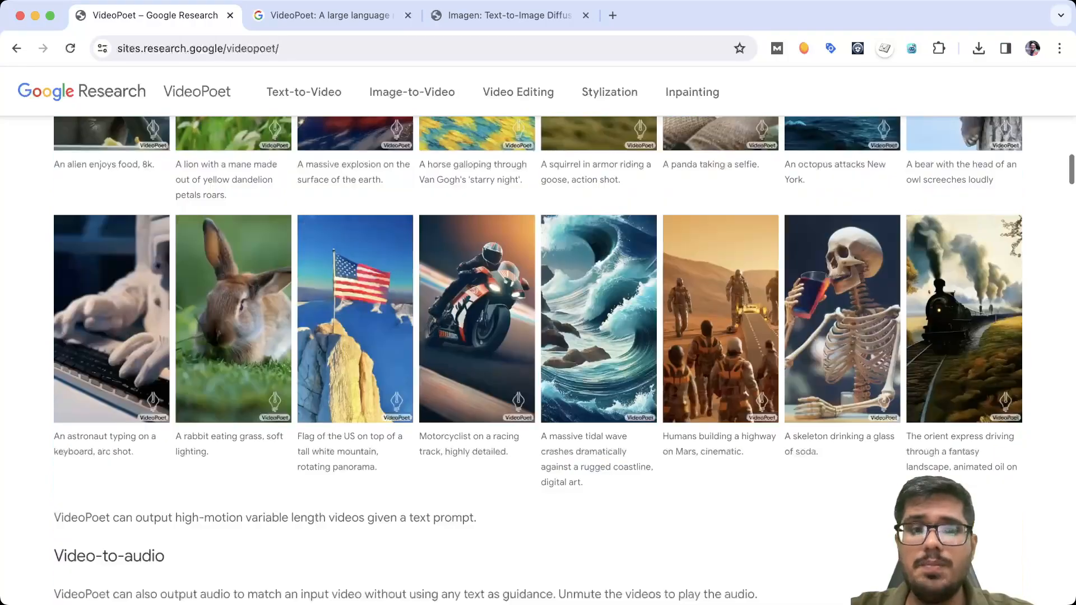
scroll(down, 3)
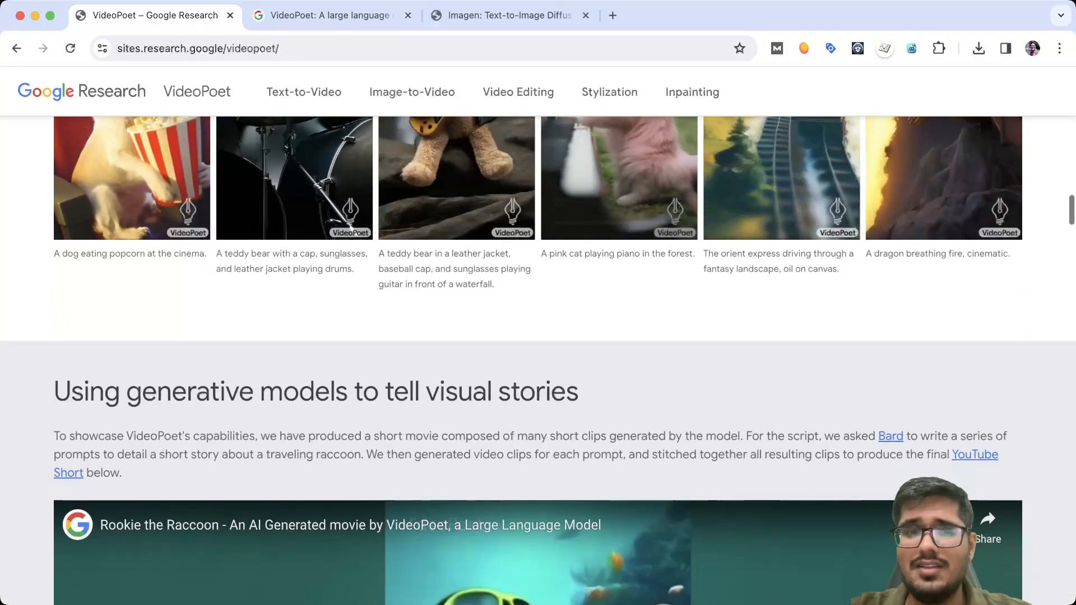
scroll(down, 3)
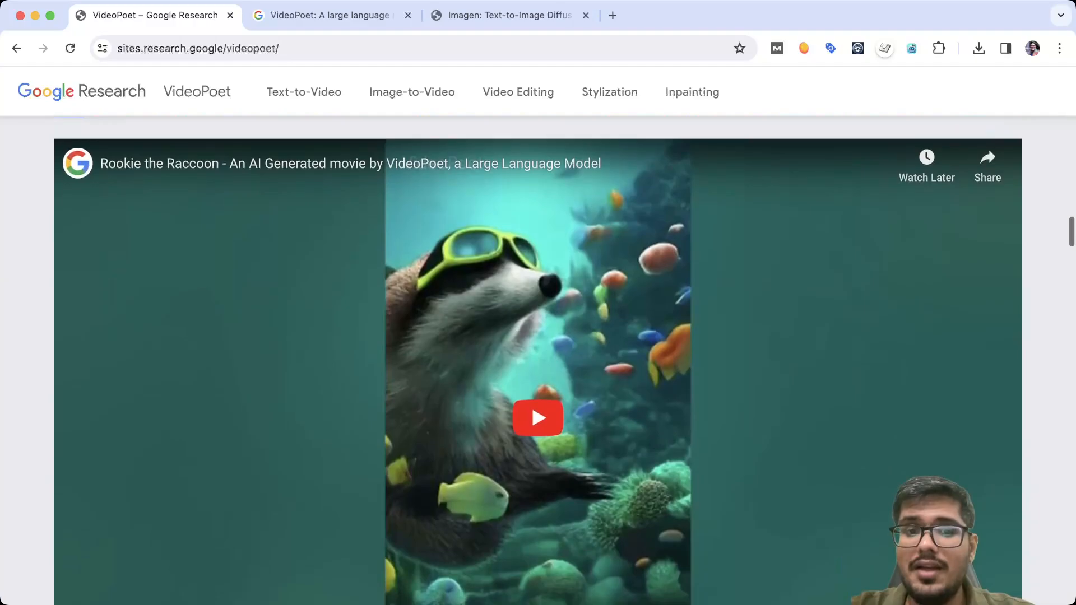
scroll(down, 3)
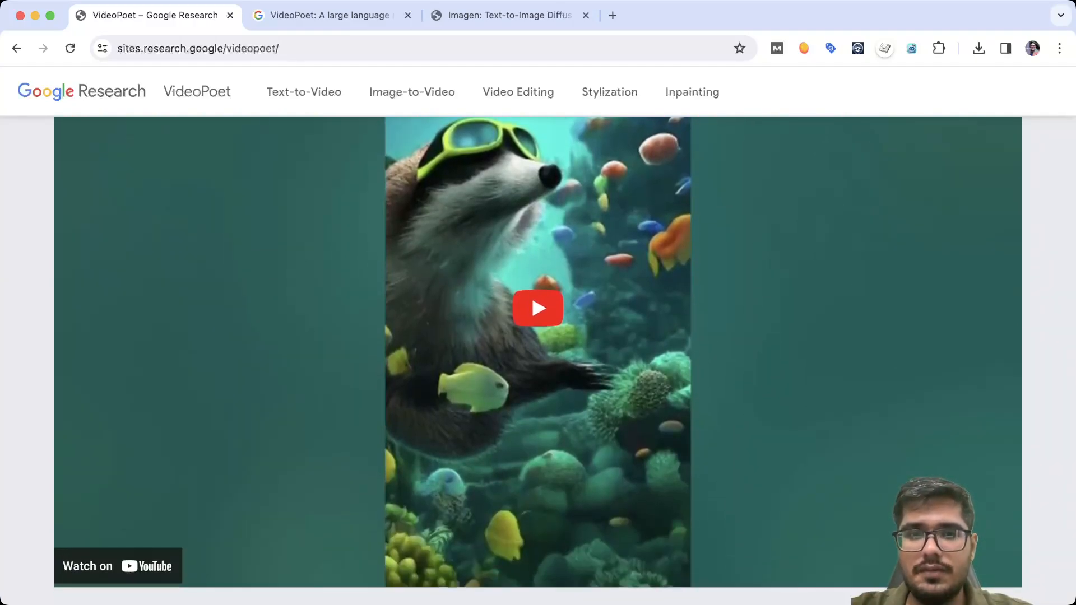
- Bring up the VideoPoet overview on multimodal training objectives and temporal consistency
click(538, 308)
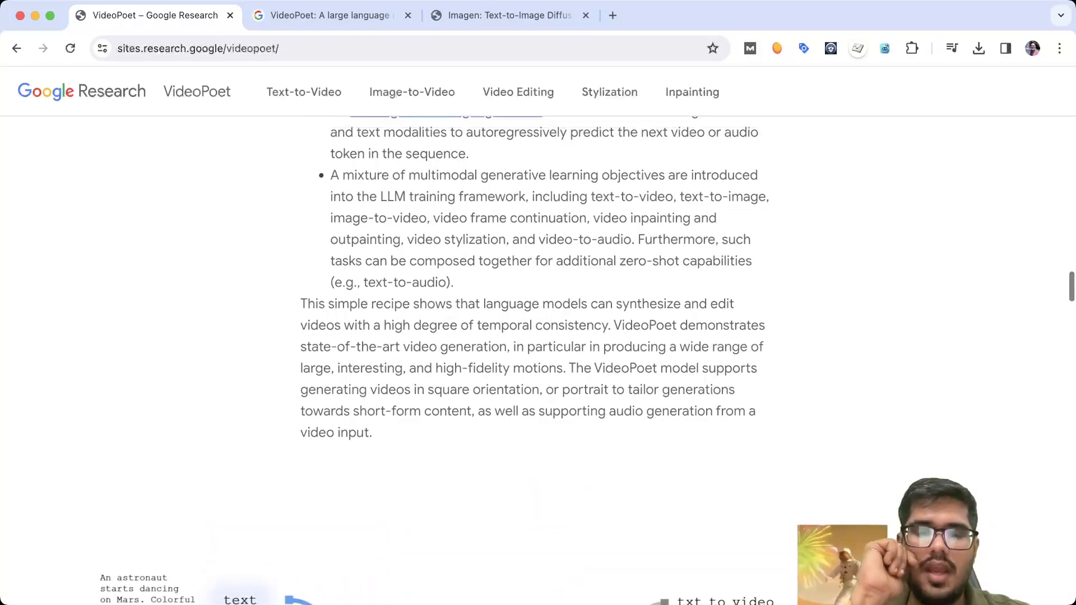
- Move to the 'VideoPoet: A large language…' blog post and its Overview section
scroll(up, 3)
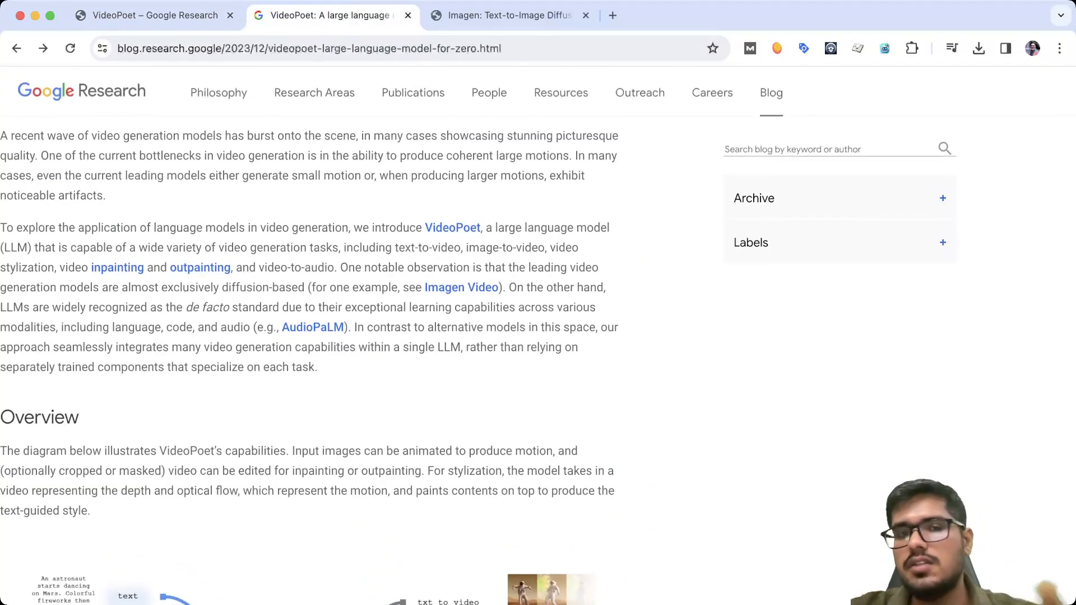
- Scroll the blog post to the task design diagram and 'Examples generated by VideoPoet'
scroll(down, 3)
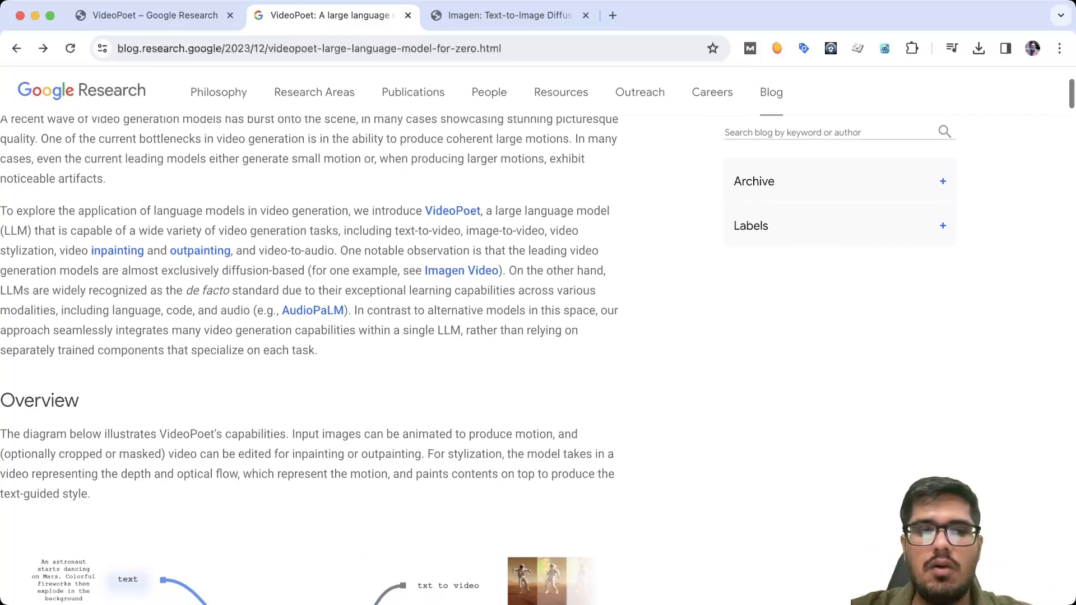
scroll(down, 3)
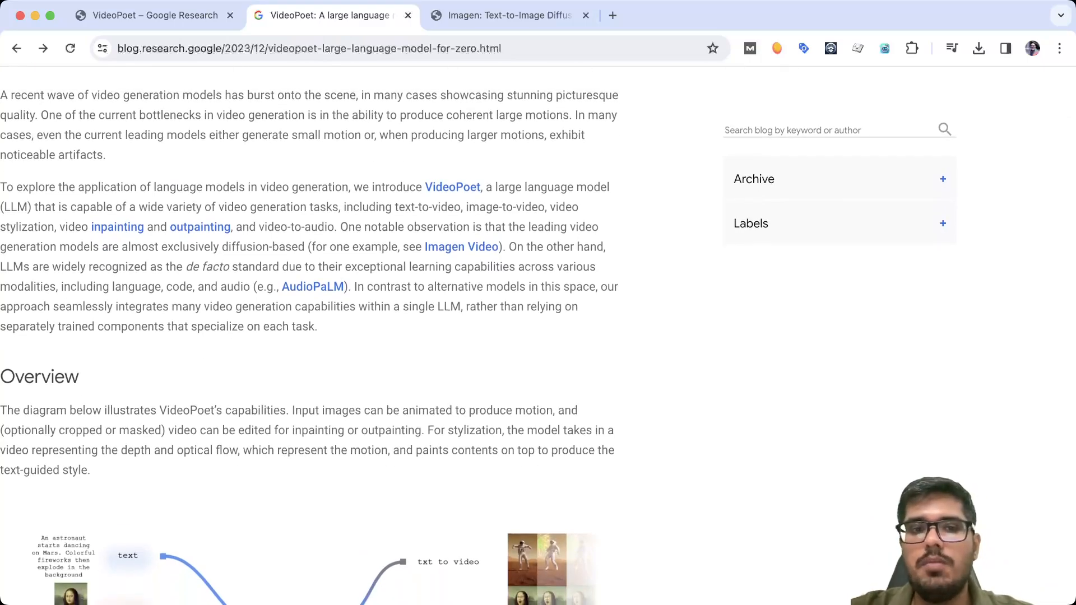
scroll(up, 3)
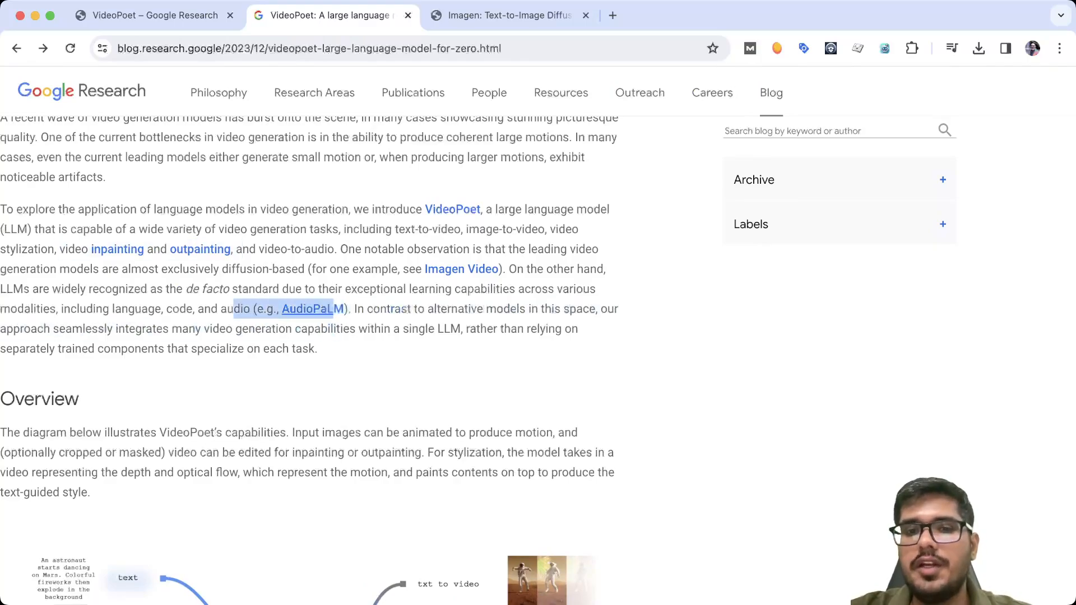
scroll(down, 3)
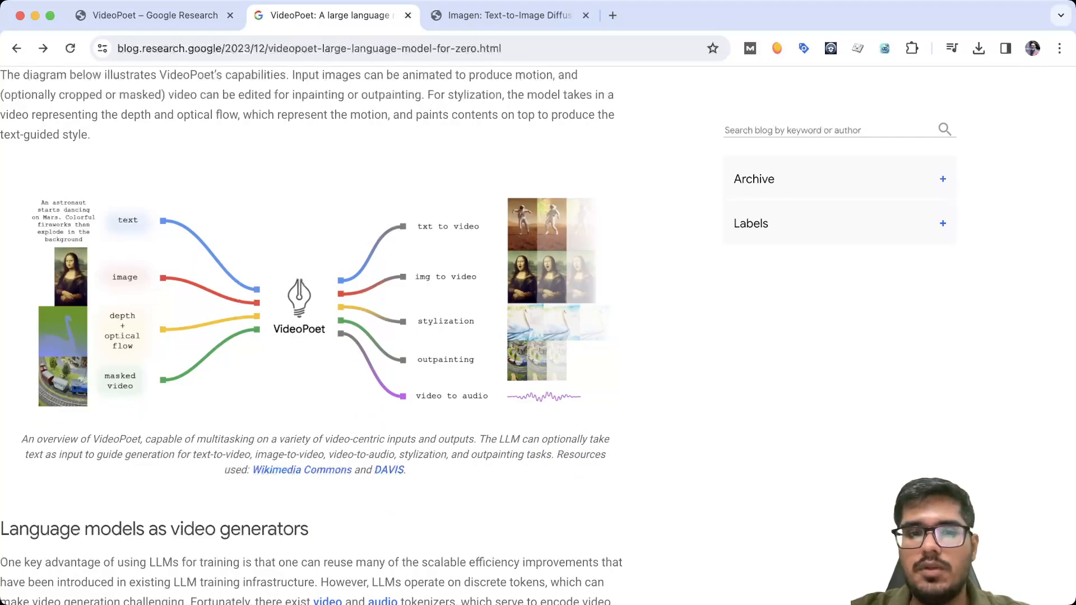
scroll(down, 3)
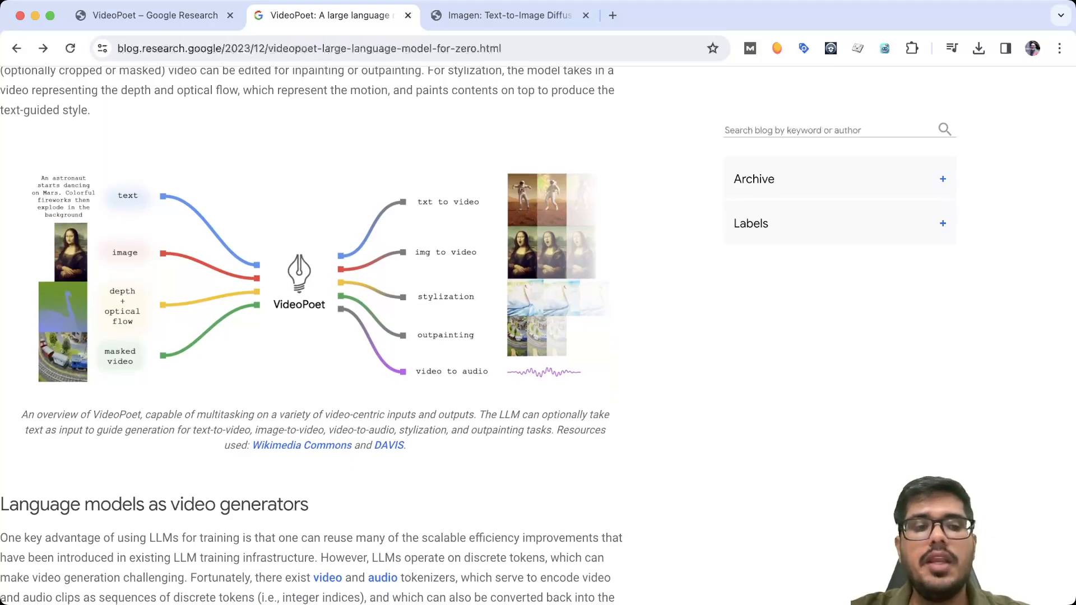
scroll(down, 3)
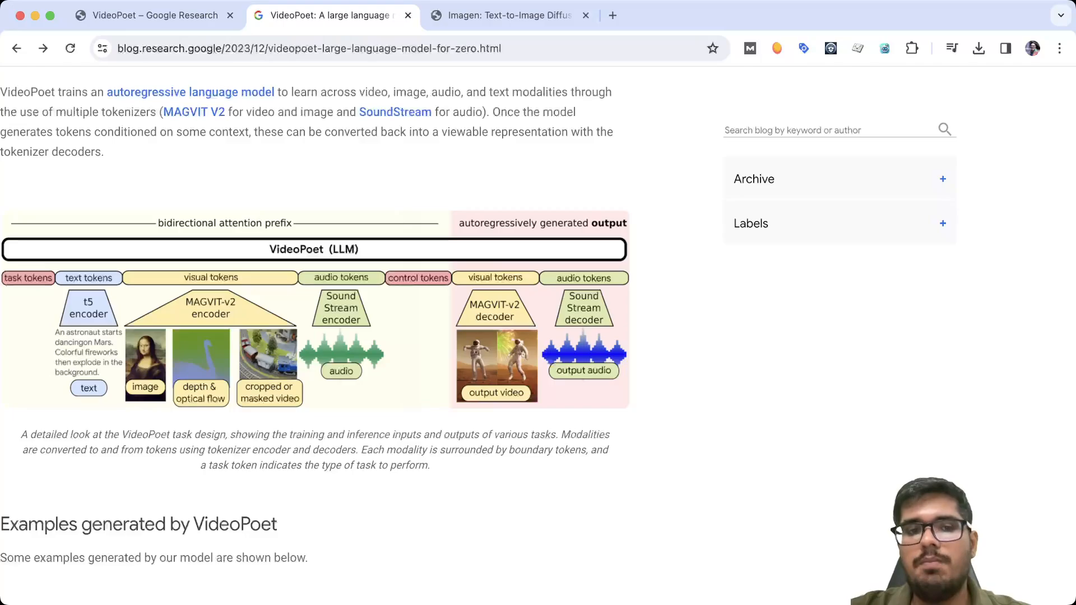
scroll(down, 3)
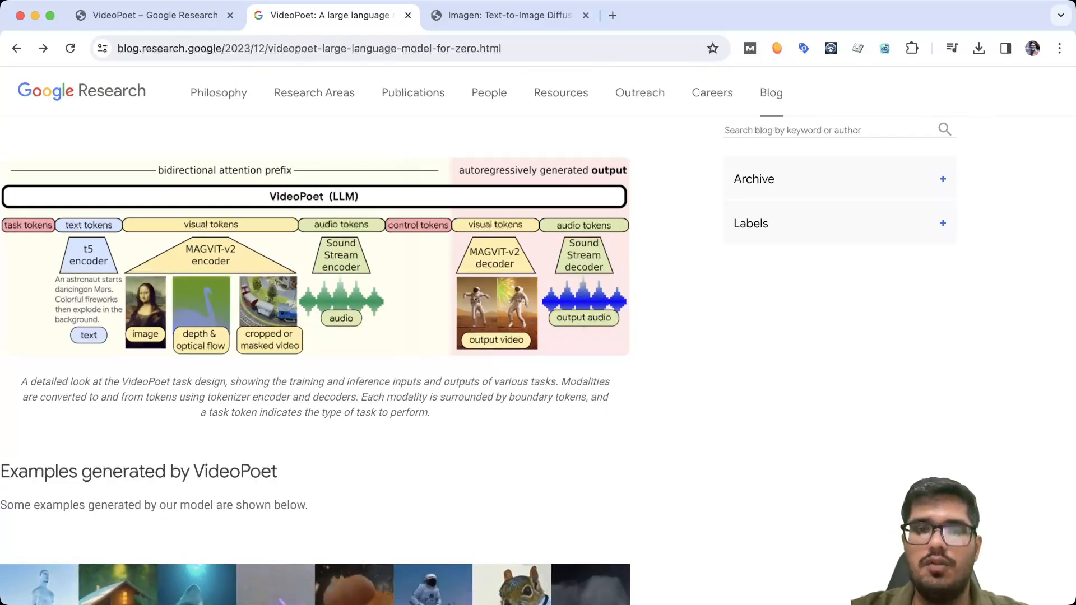
- Scroll to the drumming bear, piano cat, train and popcorn dog audio examples
scroll(down, 3)
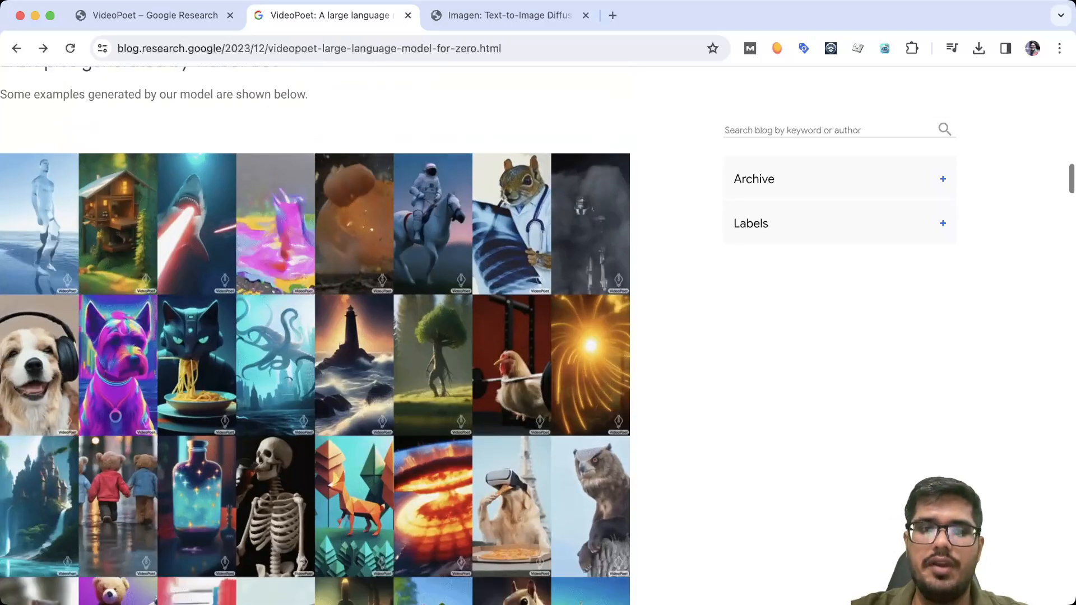
scroll(down, 3)
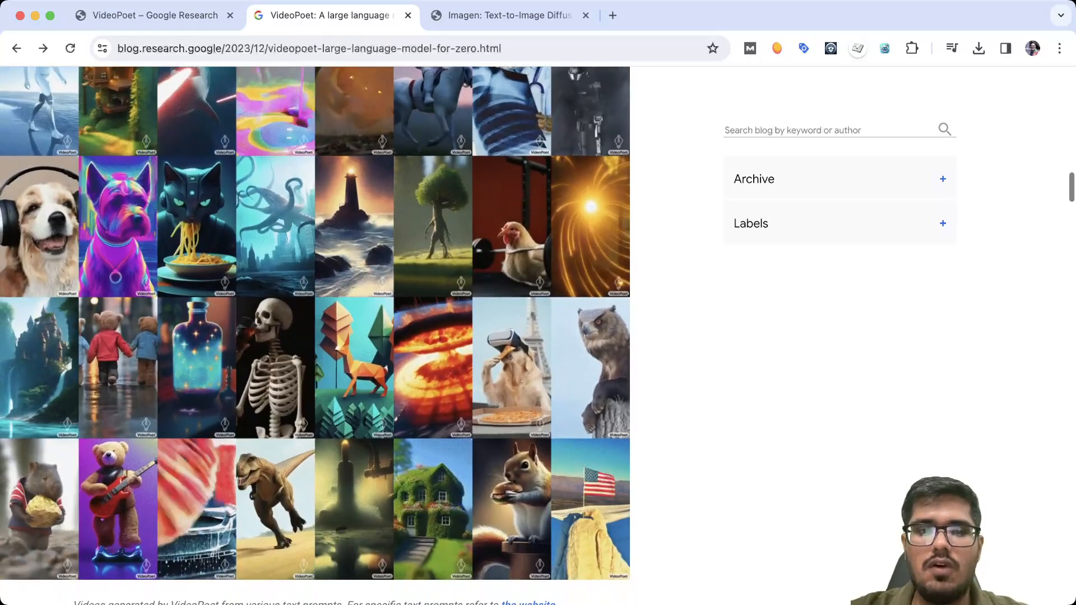
scroll(down, 3)
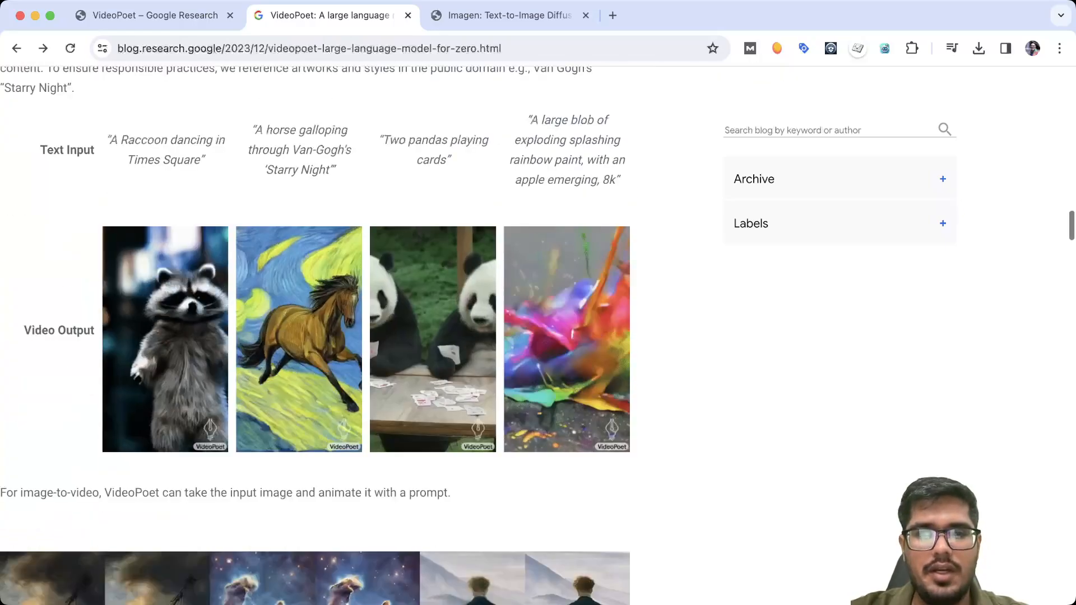
scroll(down, 3)
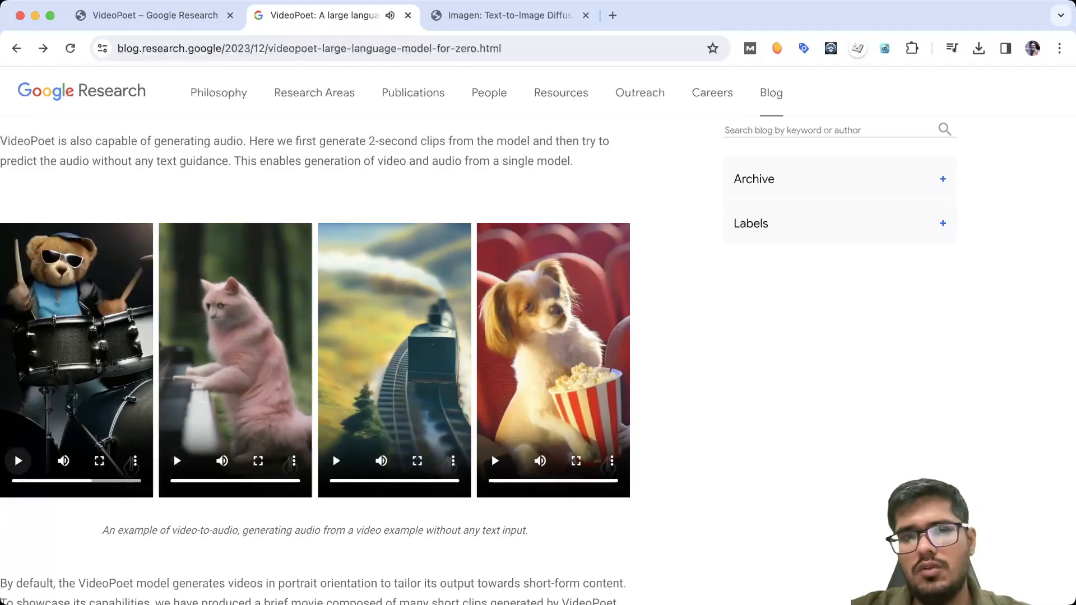
- Scroll through the VideoPoet post's evaluation charts
scroll(down, 3)
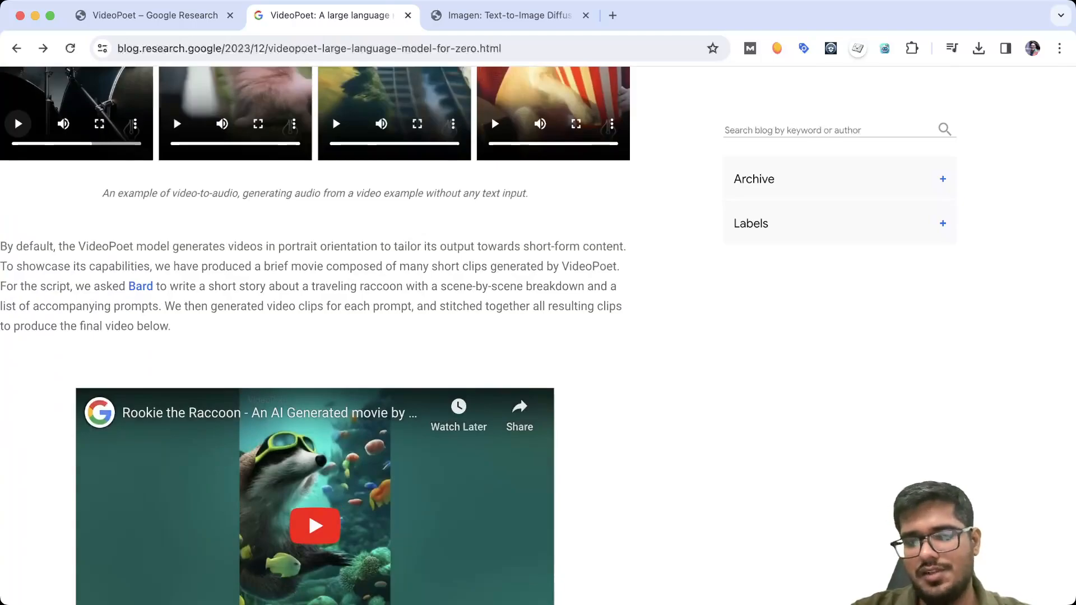
scroll(down, 3)
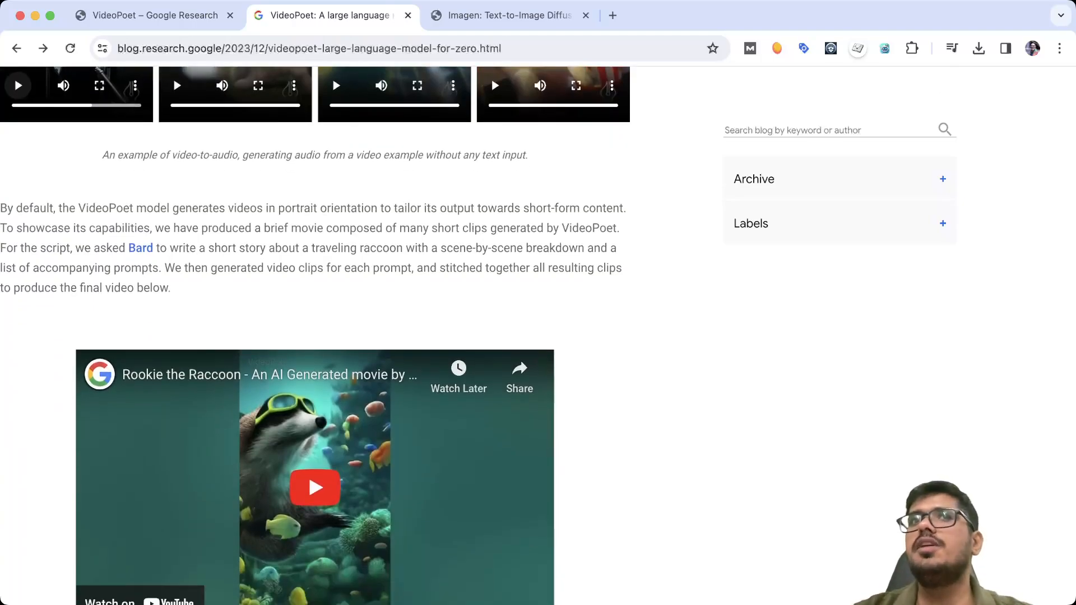
scroll(down, 3)
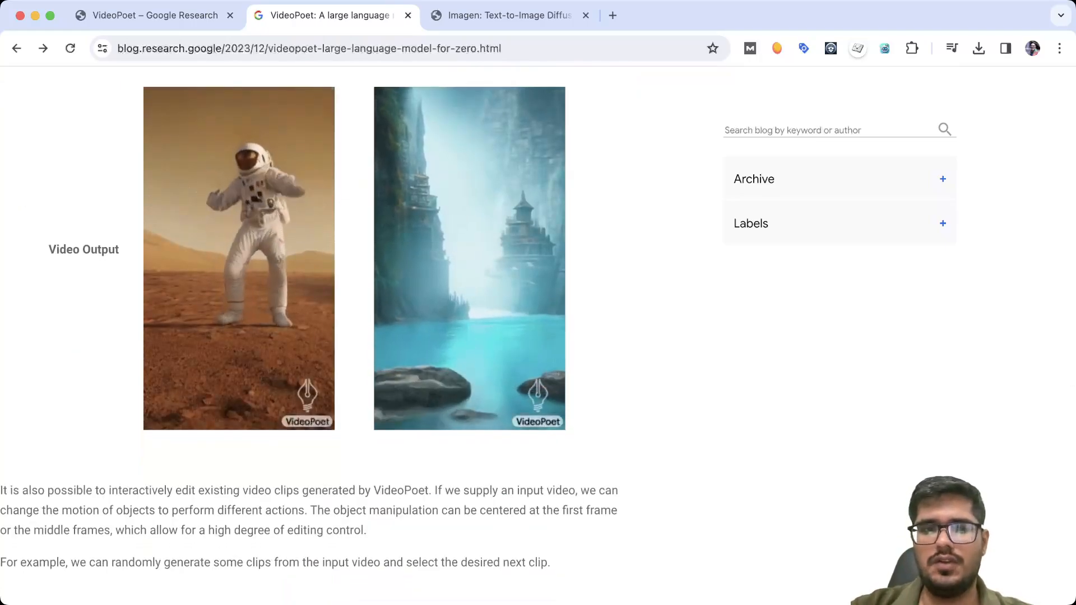
scroll(up, 3)
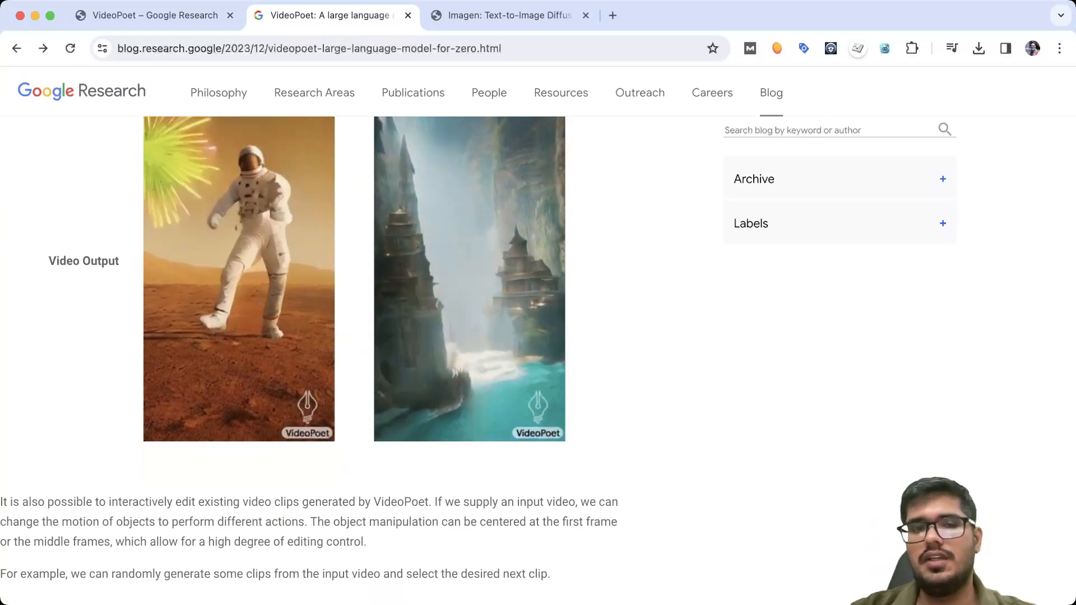
scroll(down, 3)
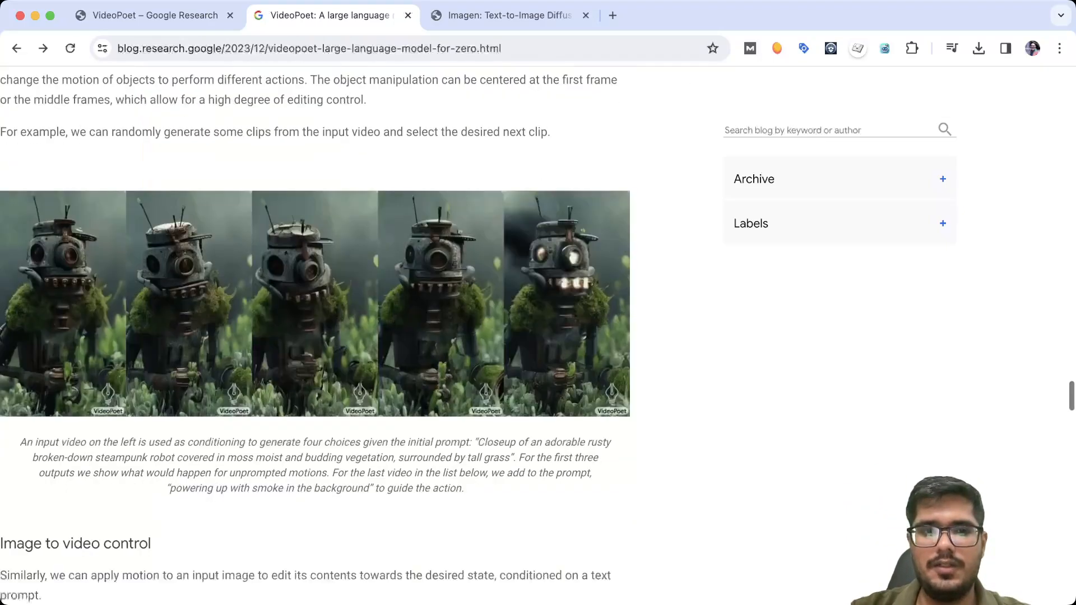
scroll(down, 3)
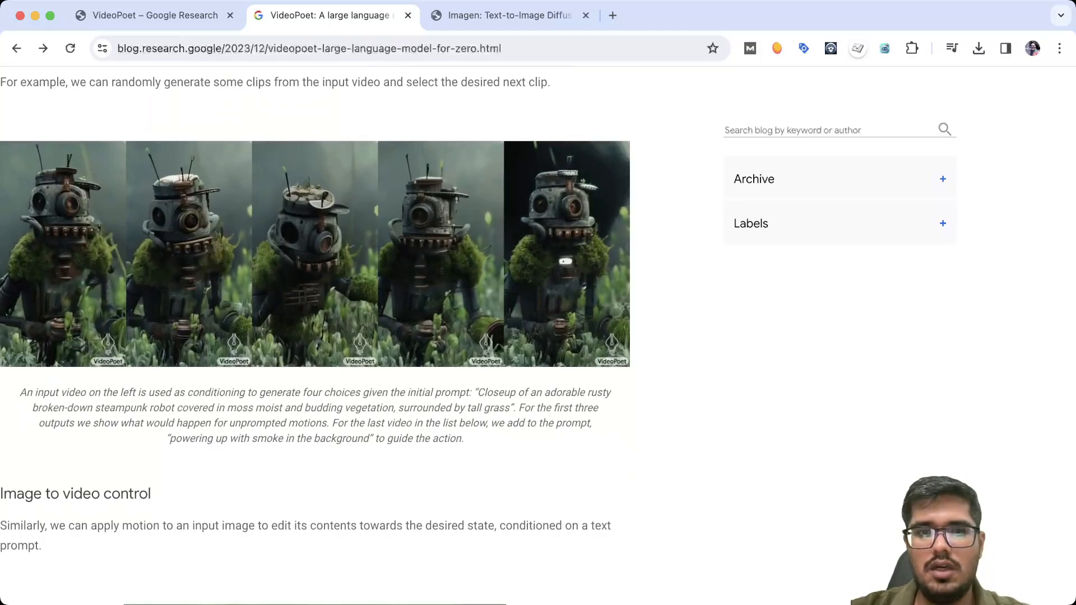
scroll(down, 3)
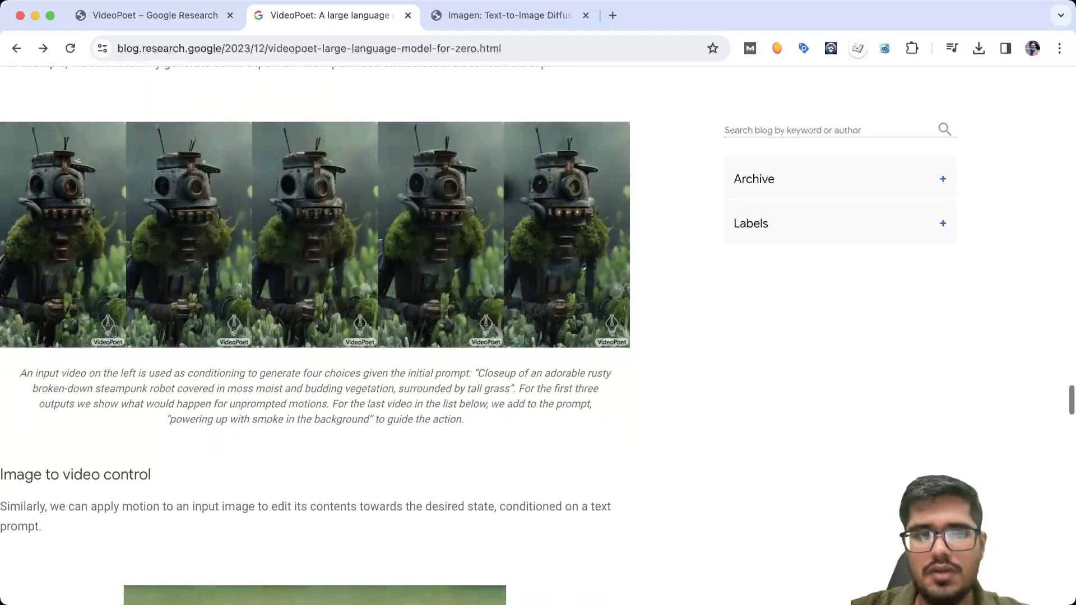
- Scroll further down the VideoPoet post to its Conclusion
scroll(down, 3)
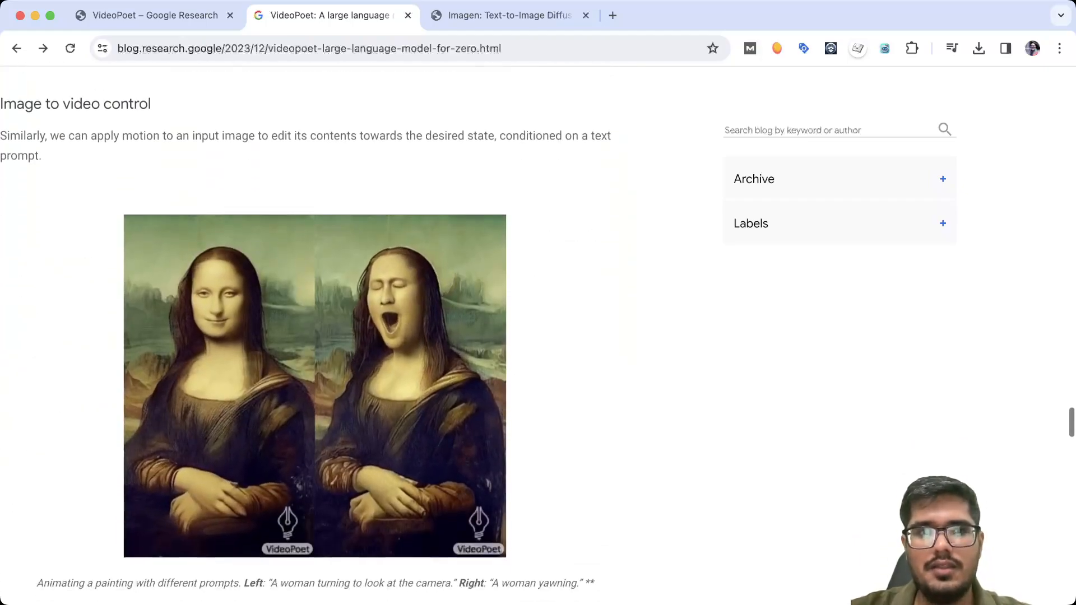
scroll(up, 3)
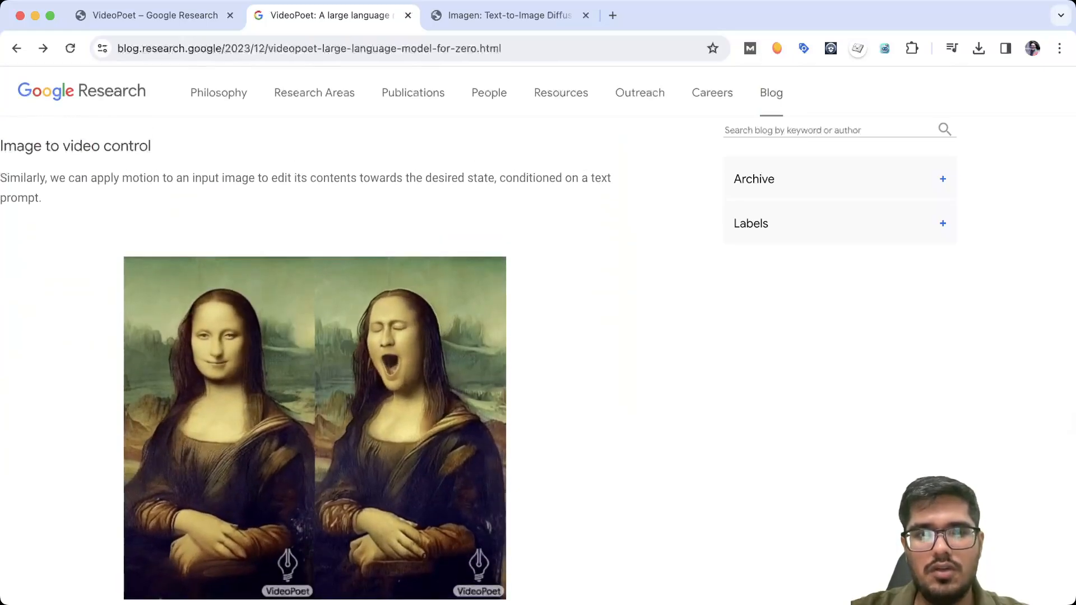
scroll(down, 3)
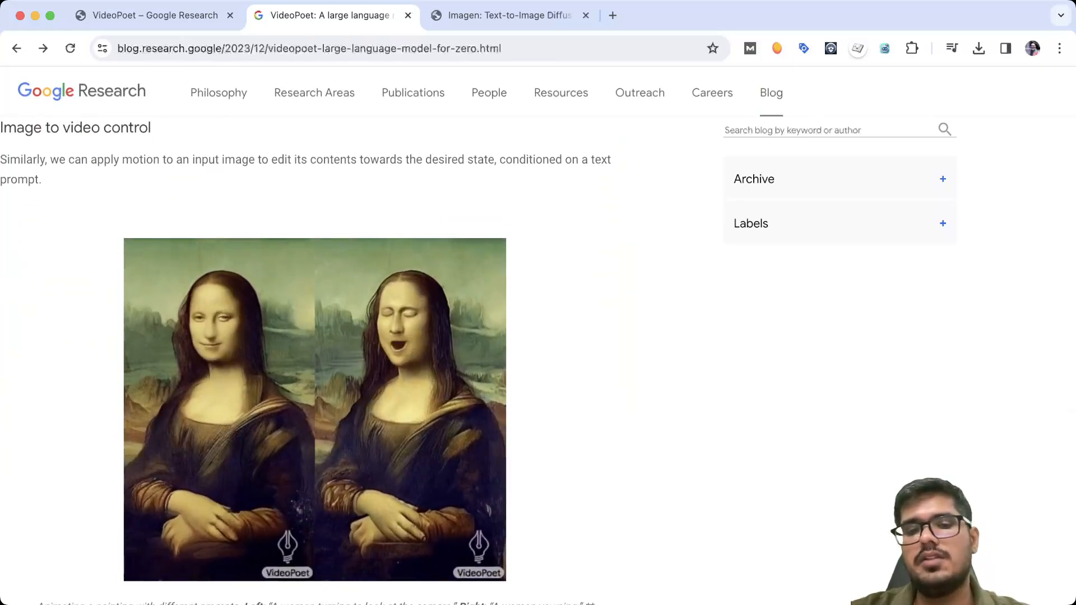
scroll(down, 3)
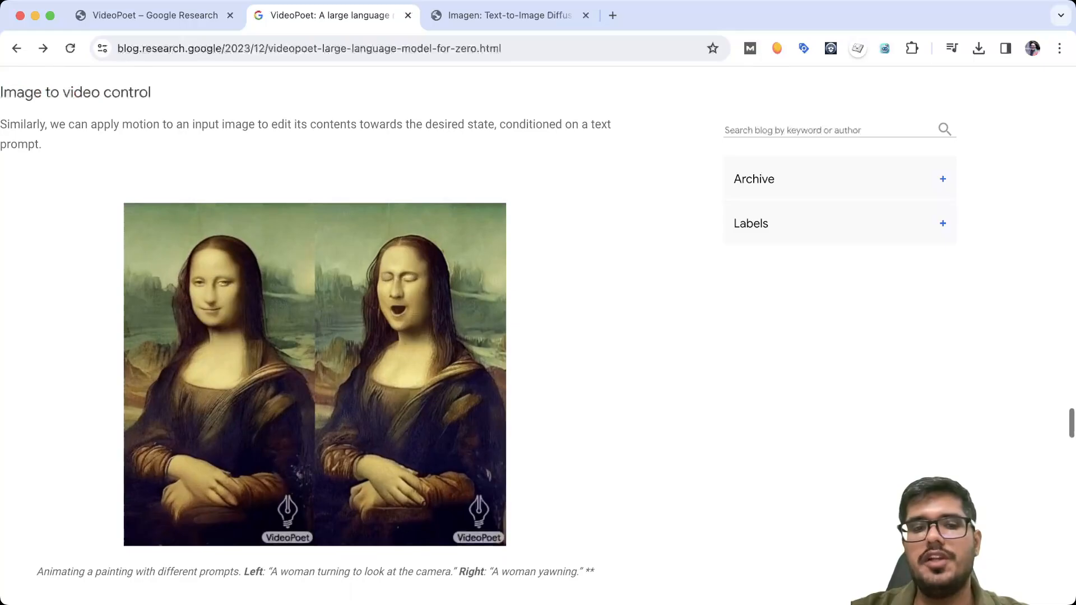
scroll(down, 3)
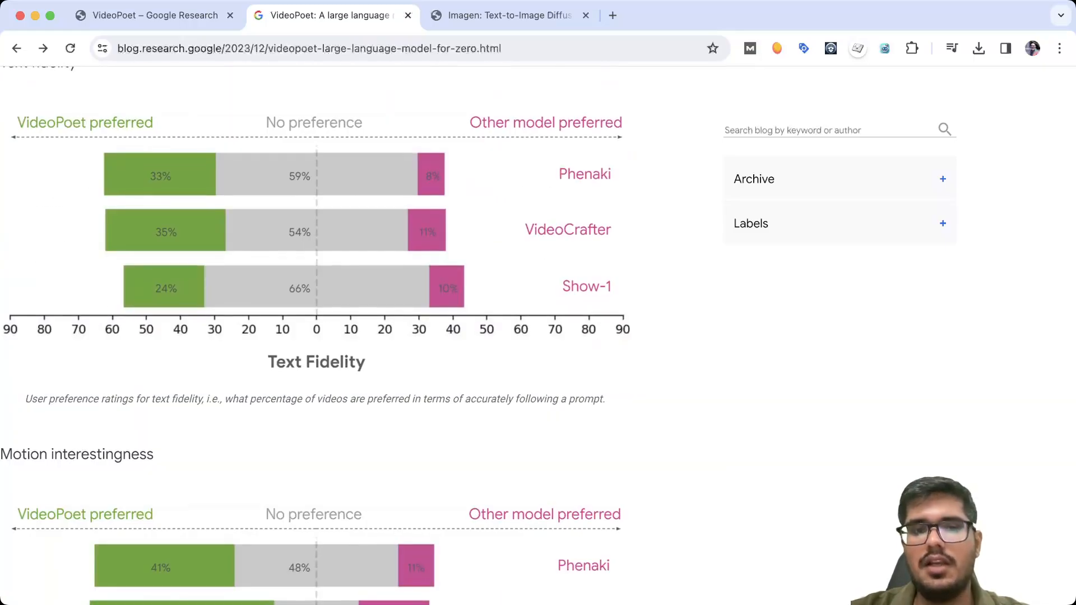
scroll(down, 3)
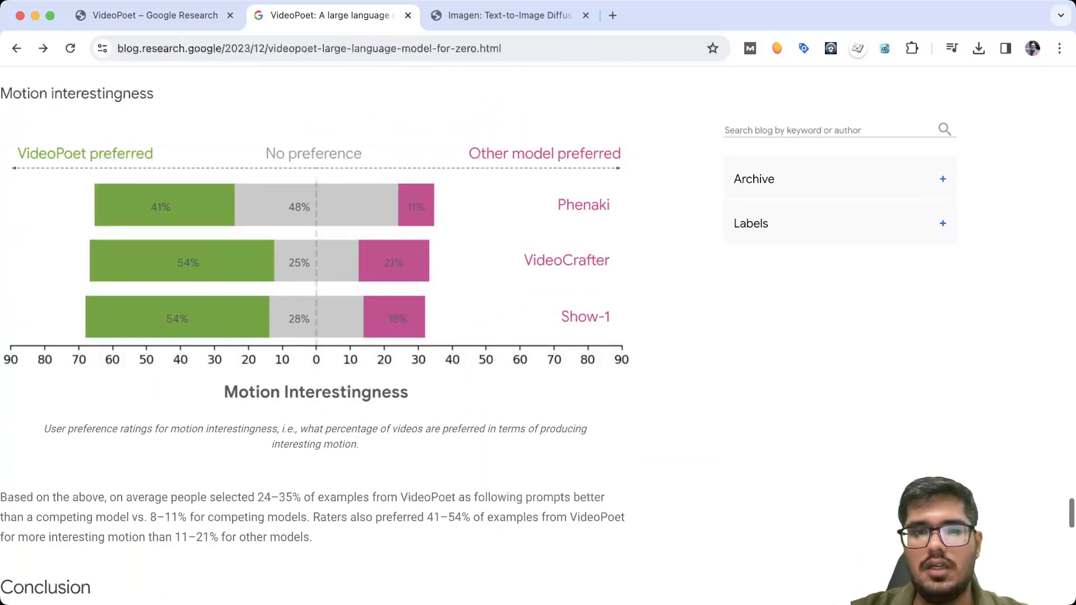
scroll(down, 3)
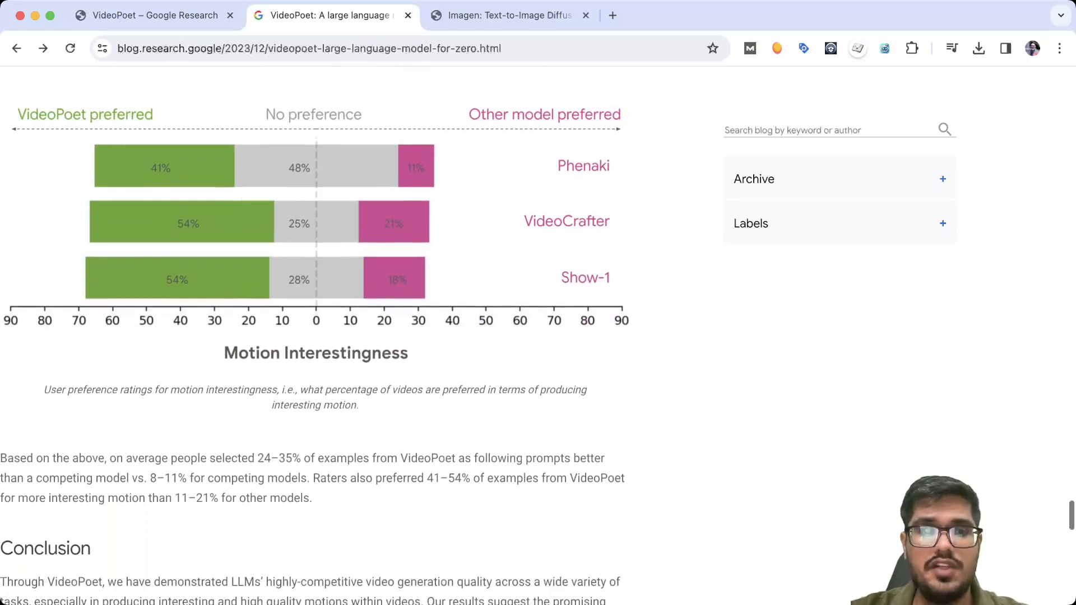
- Switch to the Imagen site and open its Imagen Video page
click(508, 15)
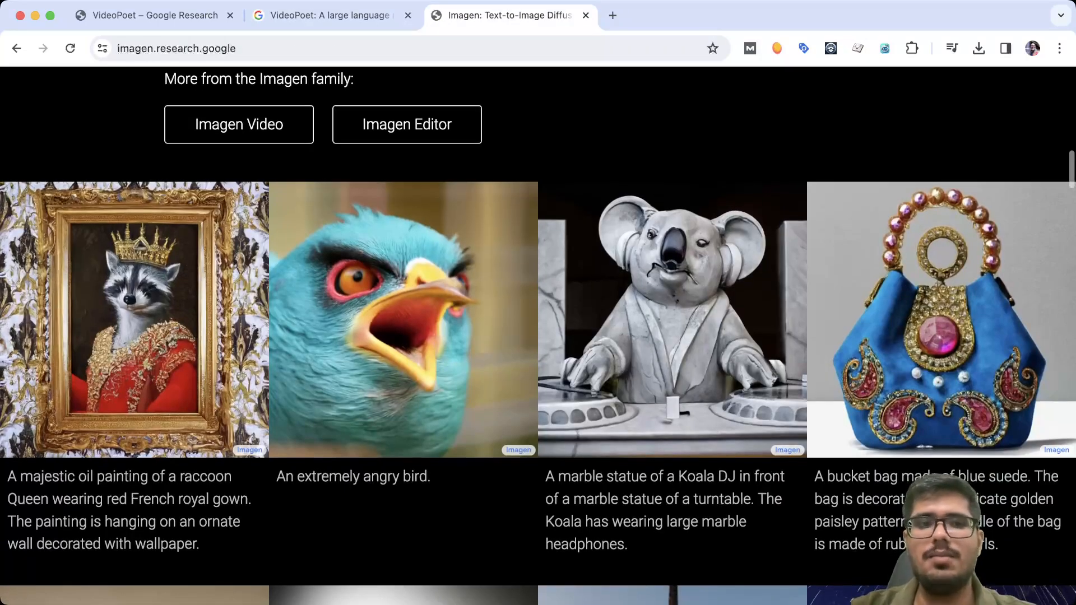
scroll(down, 3)
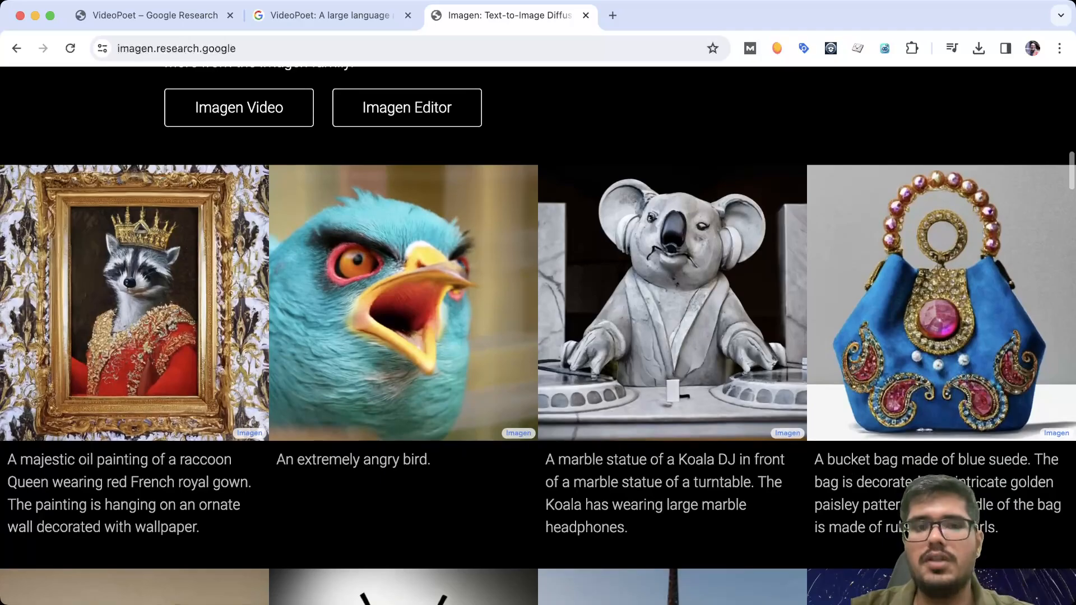
scroll(up, 3)
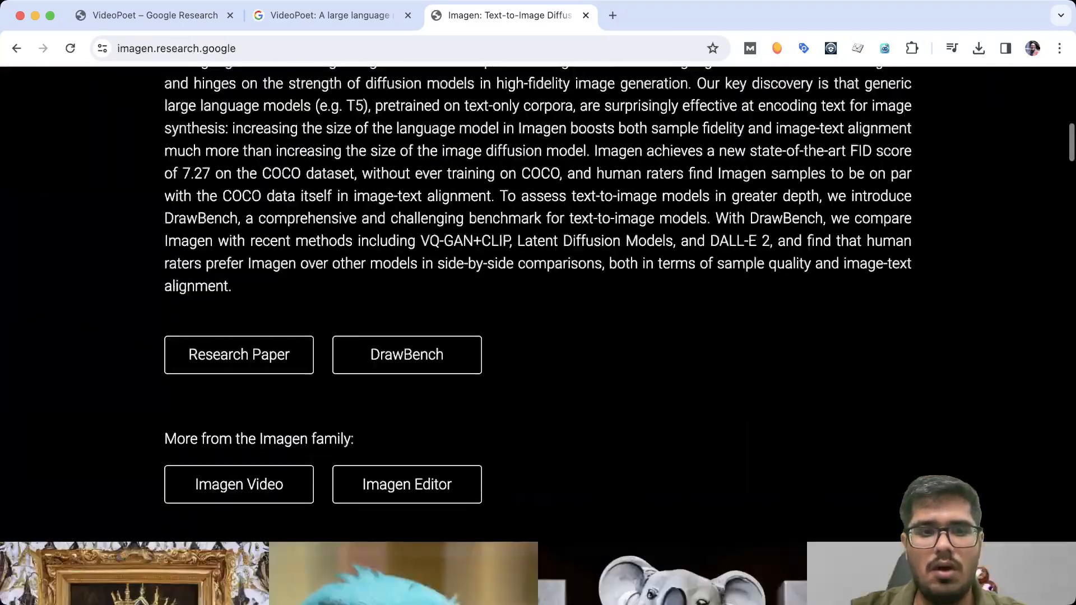
click(239, 483)
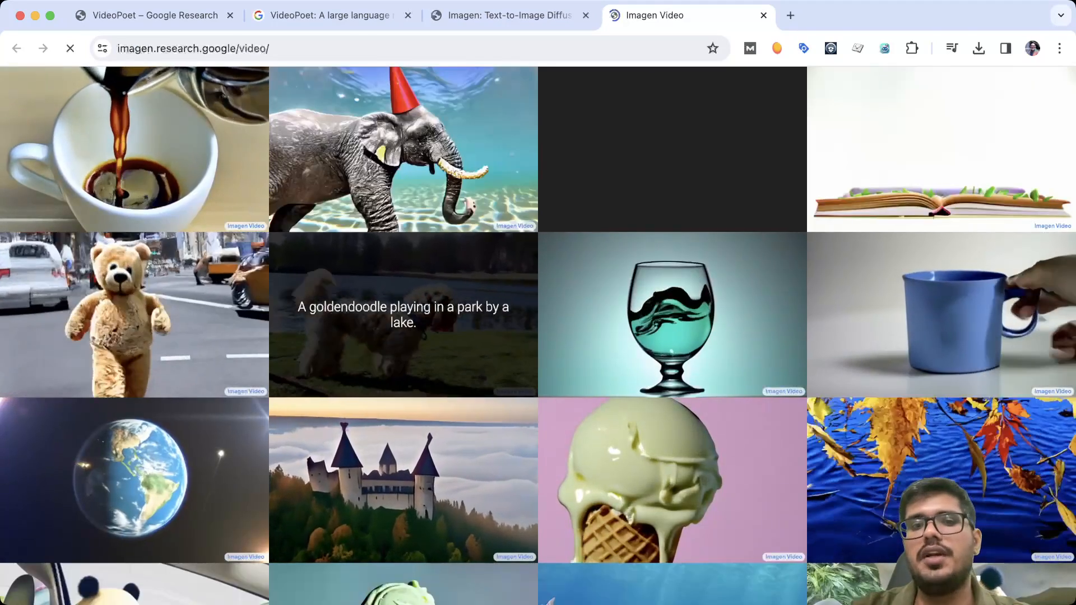
scroll(down, 3)
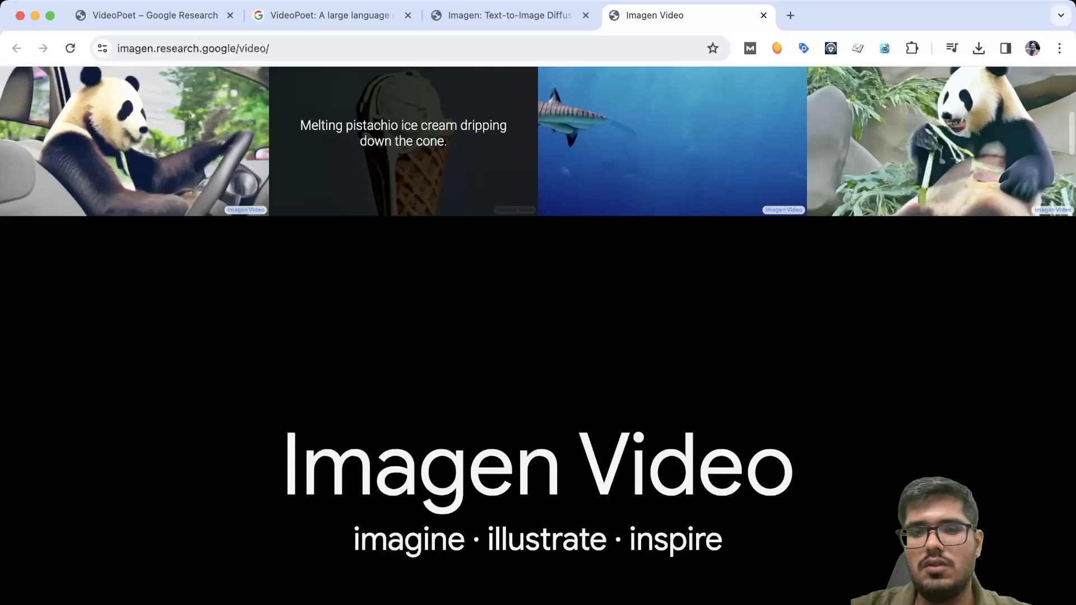
scroll(down, 3)
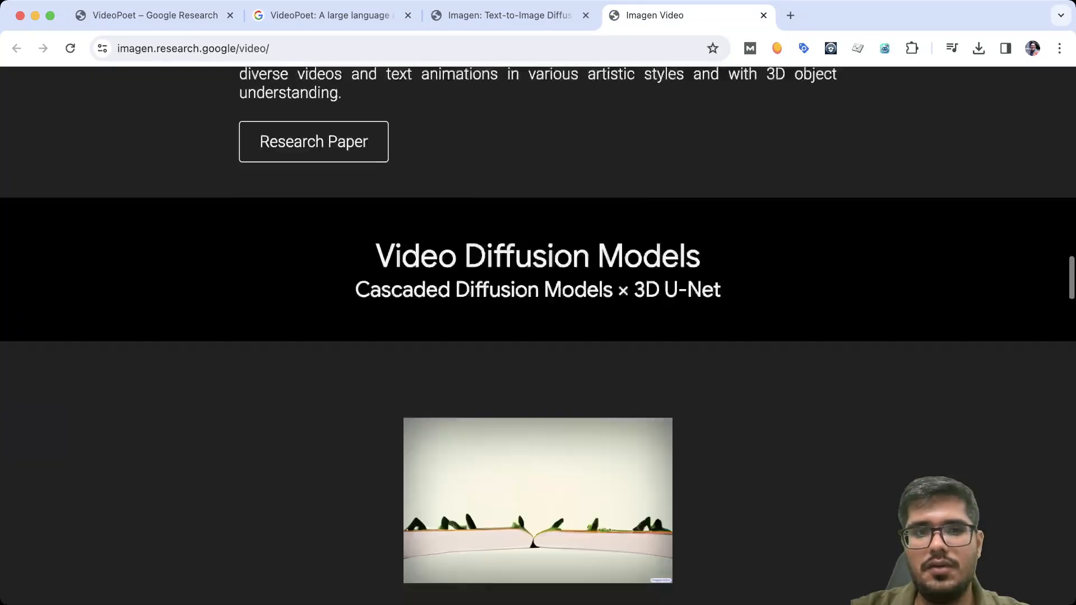
scroll(down, 3)
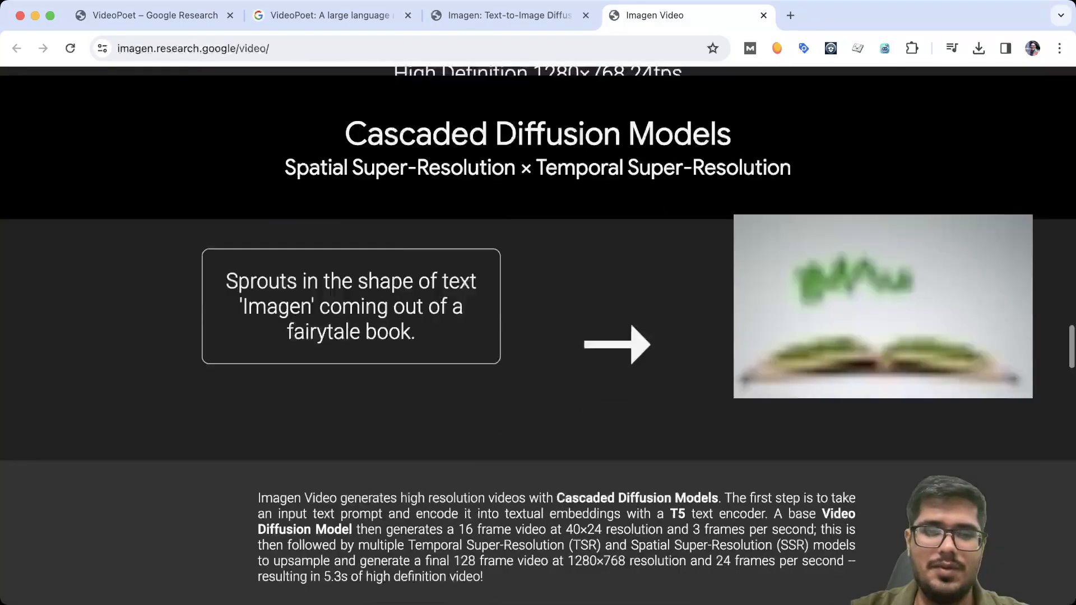
scroll(down, 3)
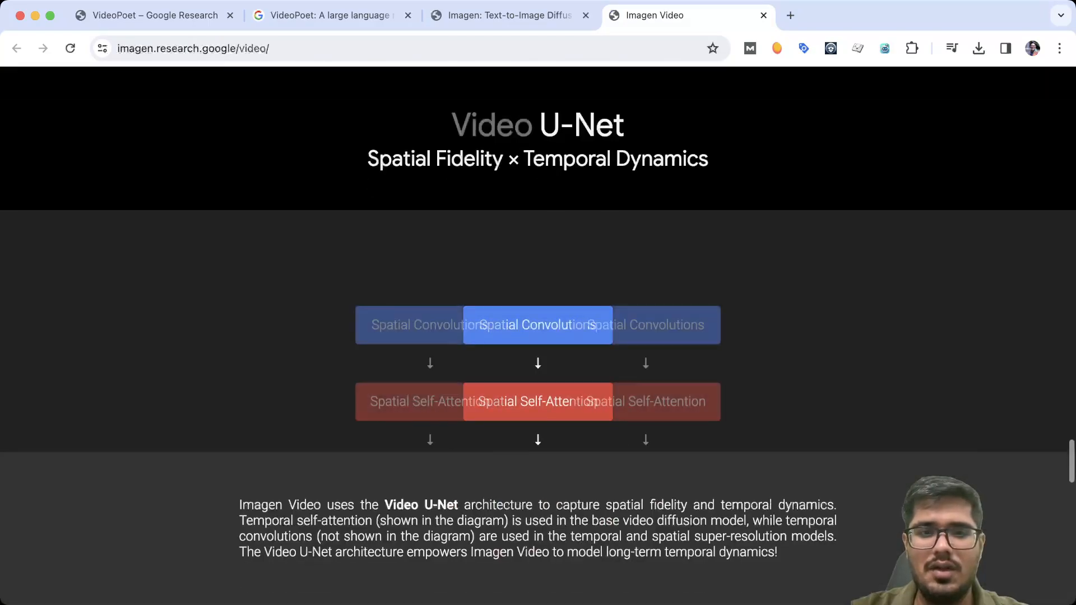
scroll(down, 3)
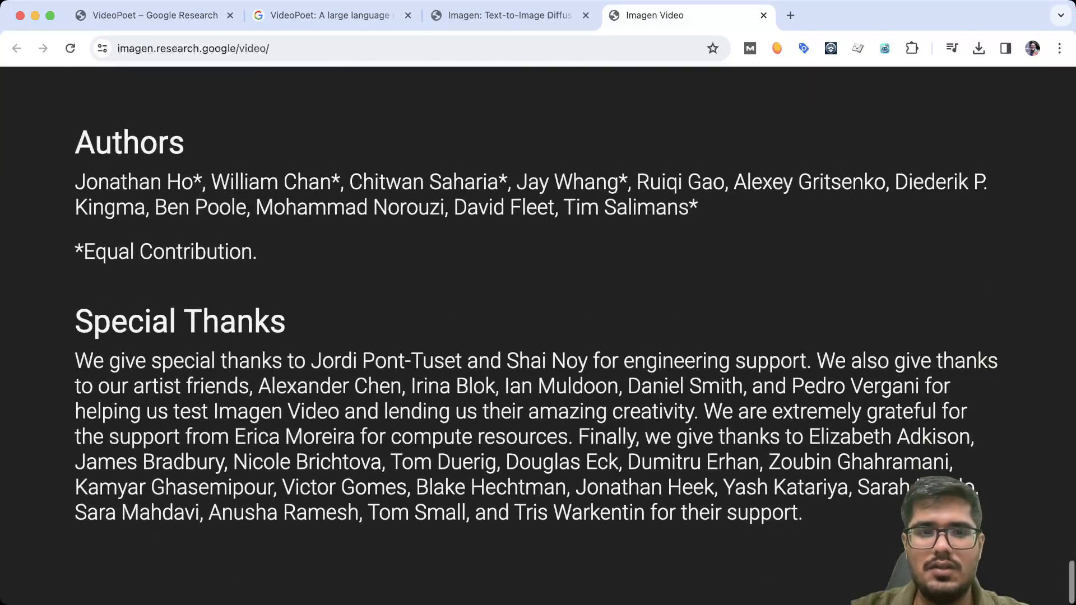
scroll(up, 3)
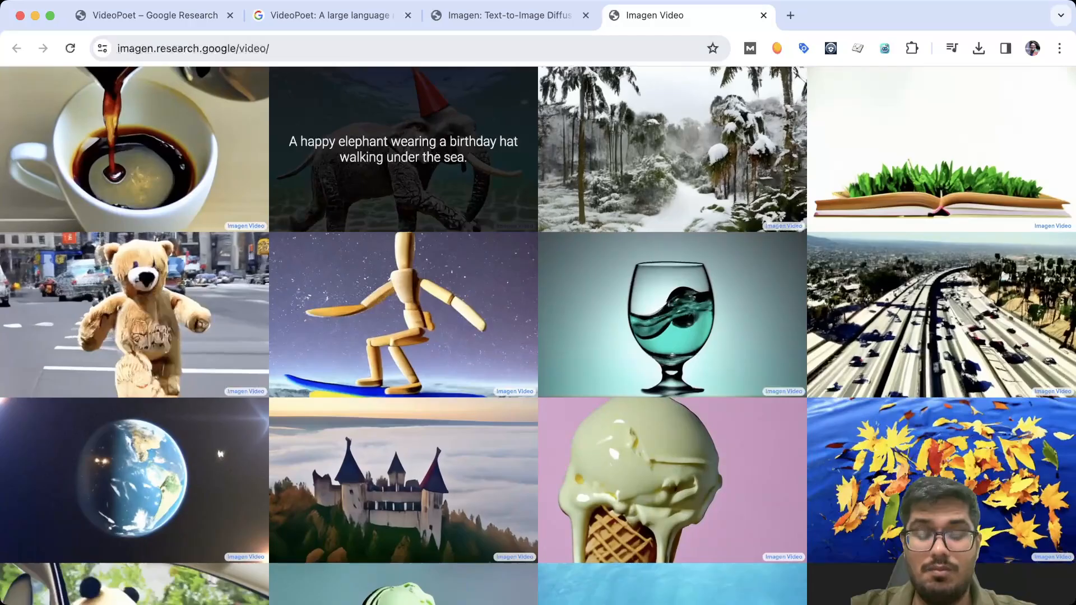